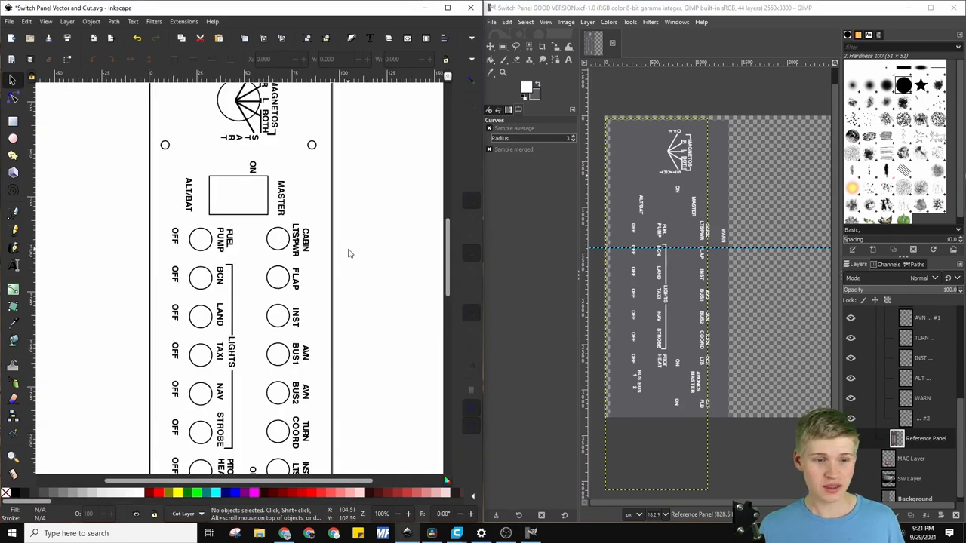
pyautogui.moveTo(244, 207)
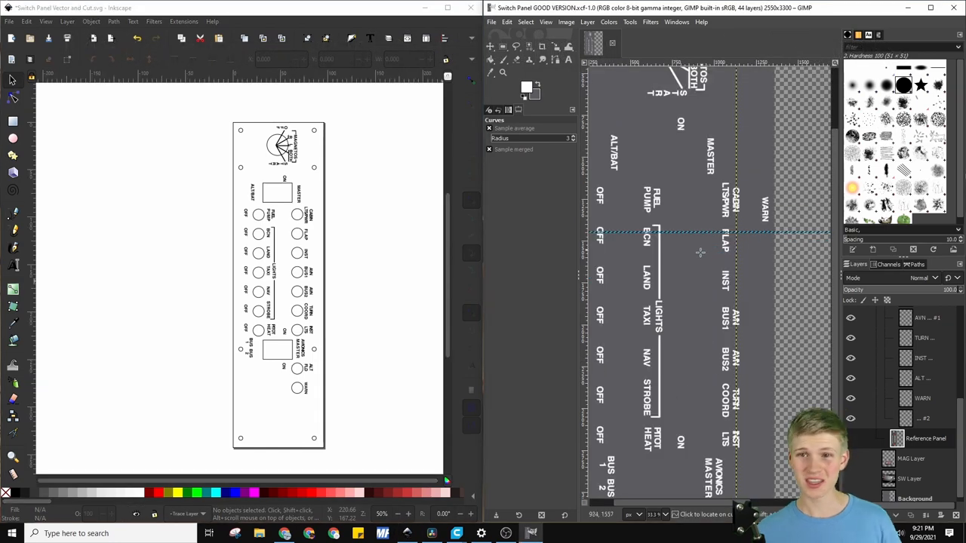
# Step: Skip through the video past laminating, cutting and the paper template to drilling around 4:21
pyautogui.scroll(3)
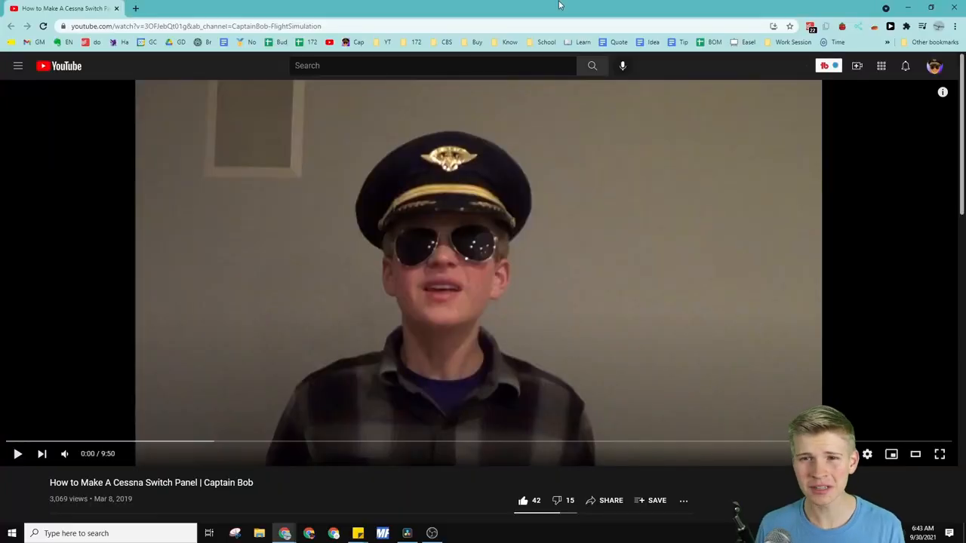
pyautogui.click(92, 442)
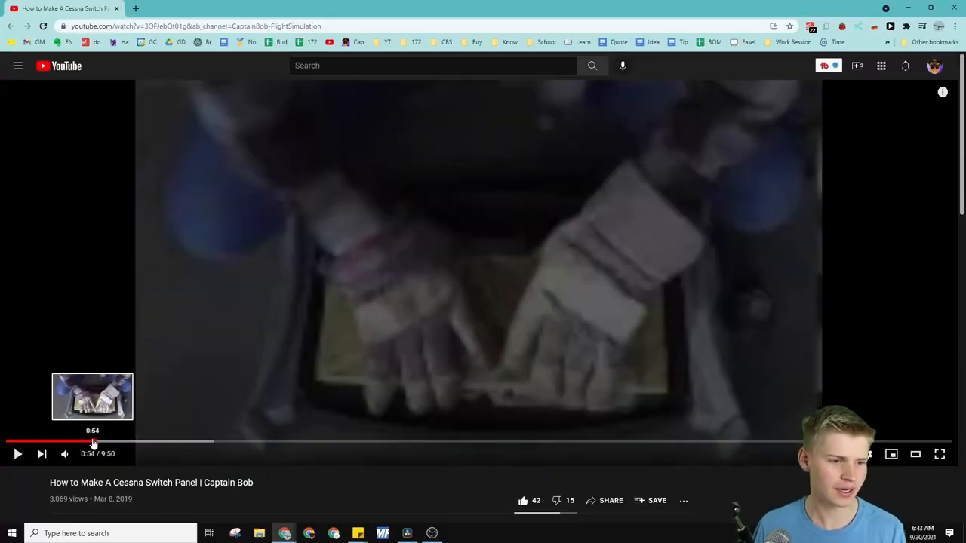
pyautogui.click(92, 442)
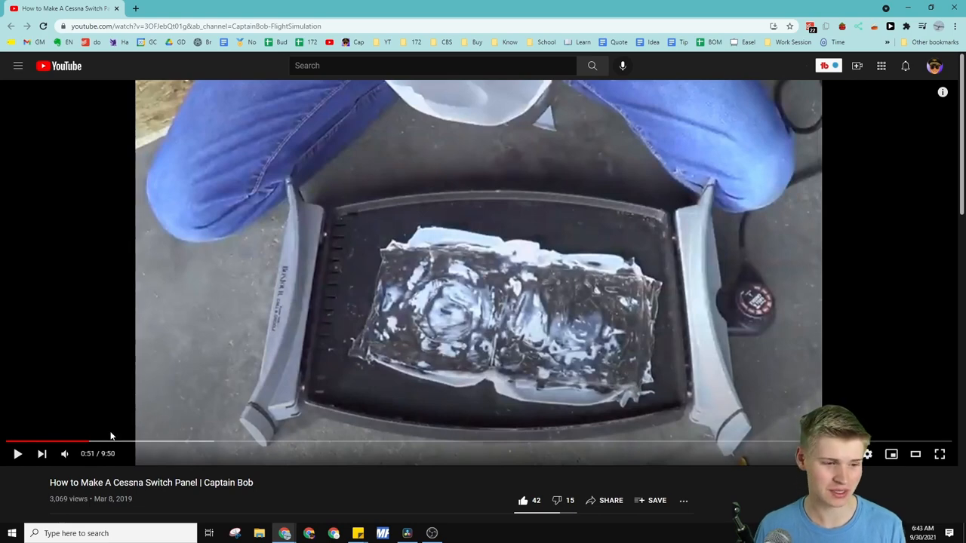
pyautogui.click(126, 441)
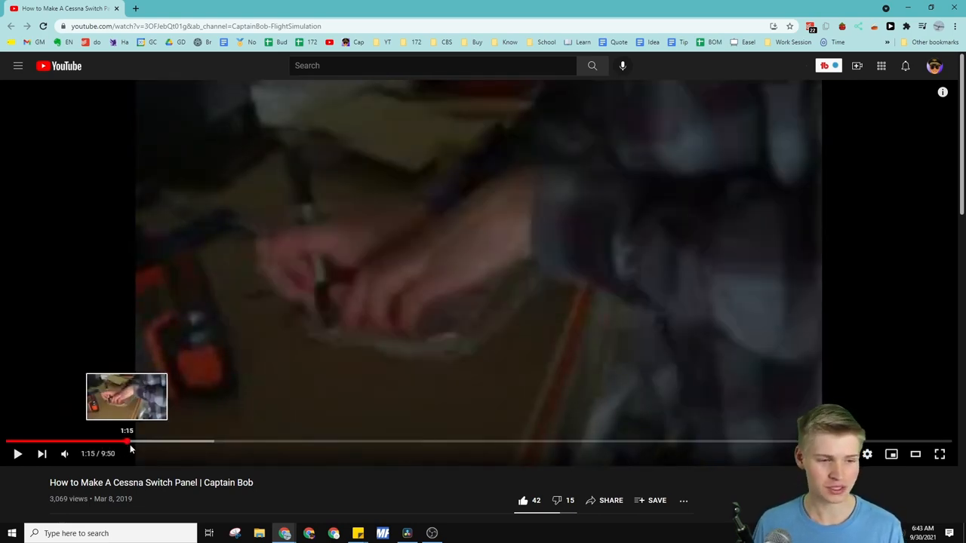
pyautogui.click(352, 442)
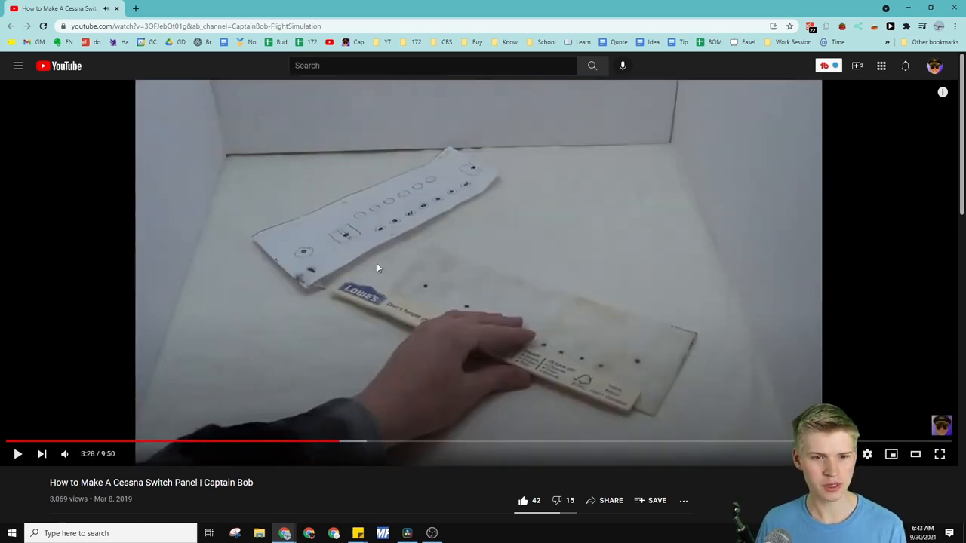
pyautogui.moveTo(351, 443)
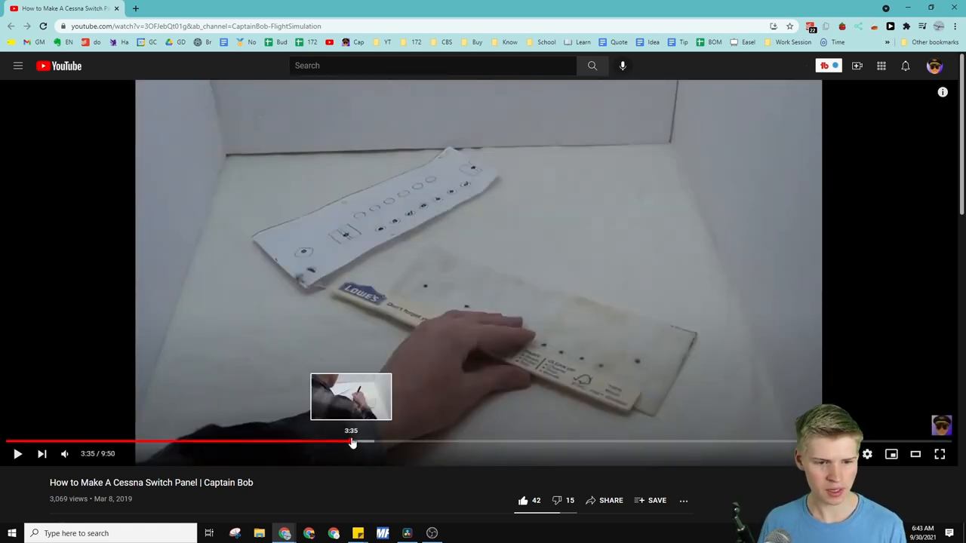
pyautogui.click(452, 441)
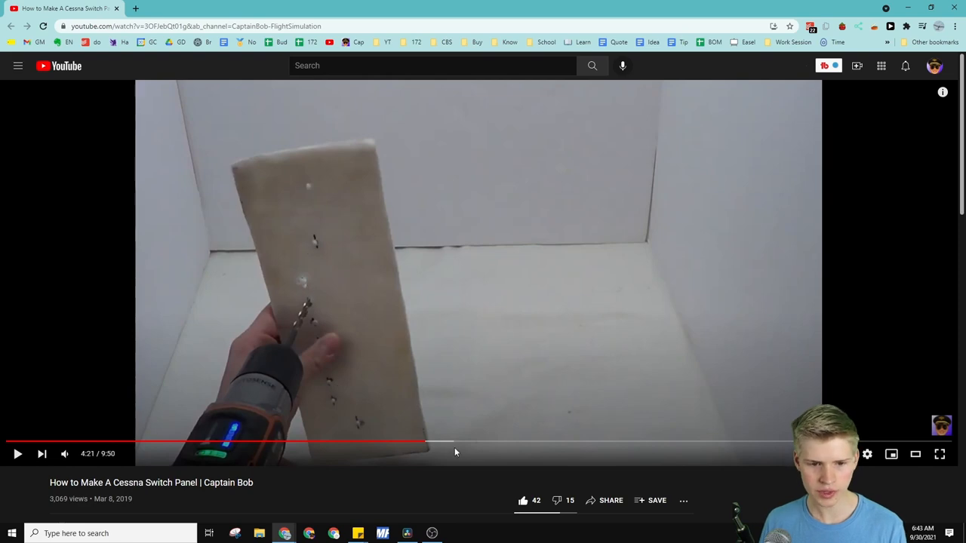
pyautogui.click(567, 442)
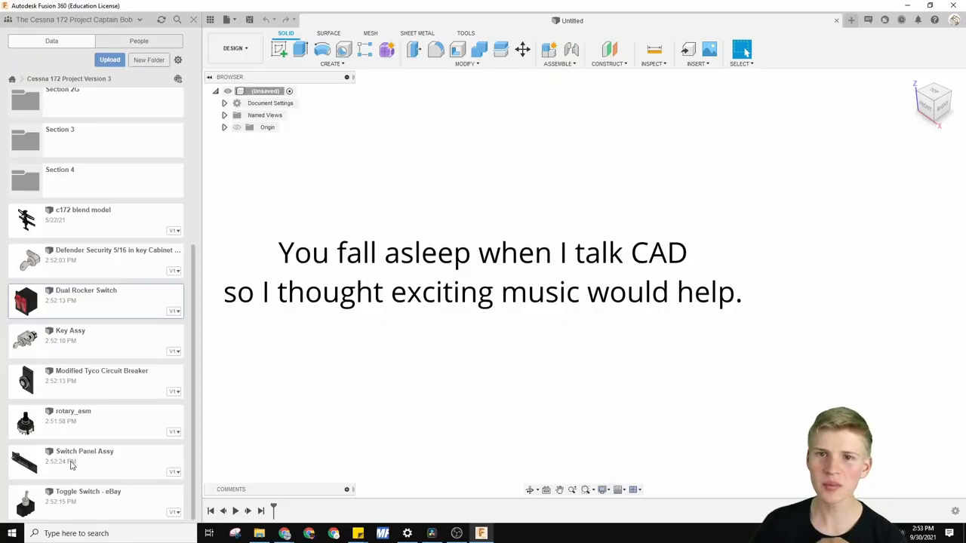
pyautogui.moveTo(105, 490)
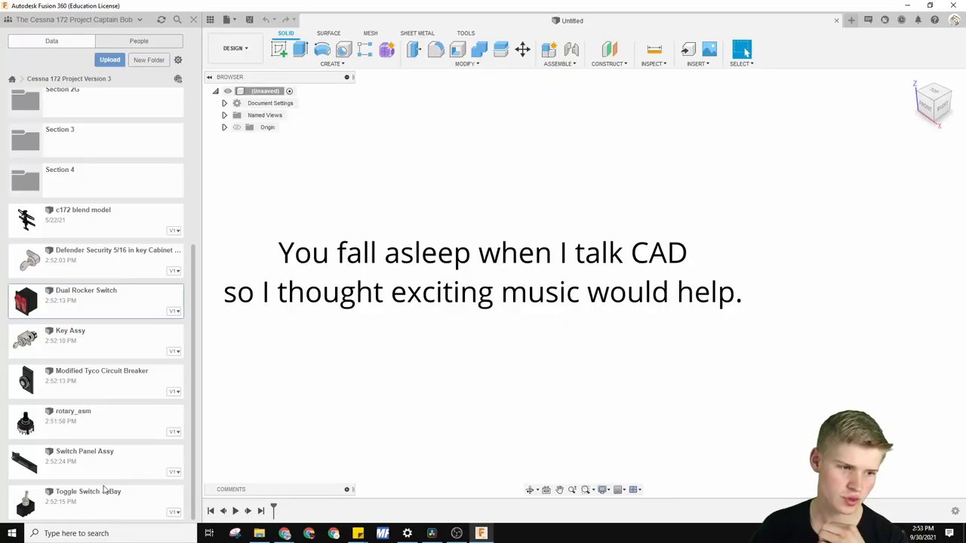
pyautogui.moveTo(108, 463)
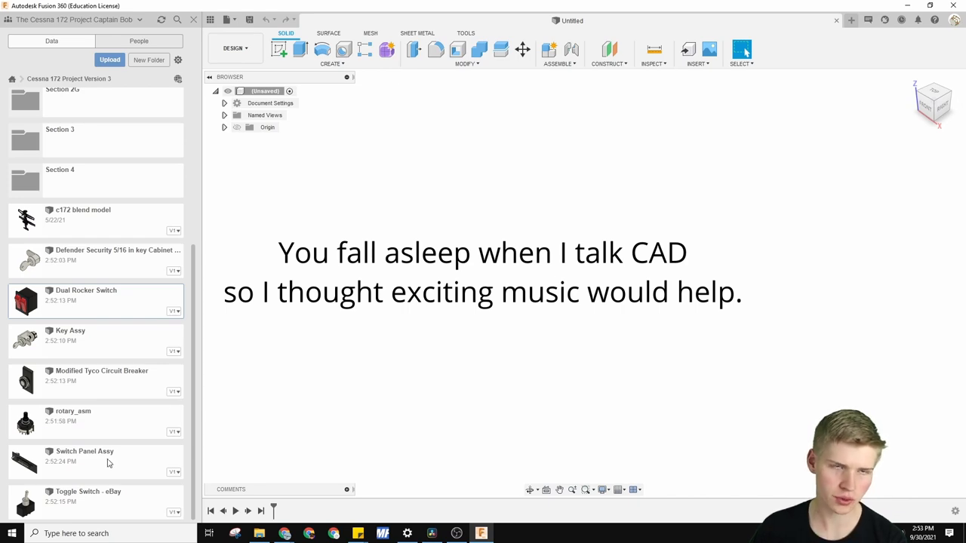
# Step: Open the Switch Panel Assy model and bring up its user parameters to rename CBdiameter
pyautogui.click(215, 20)
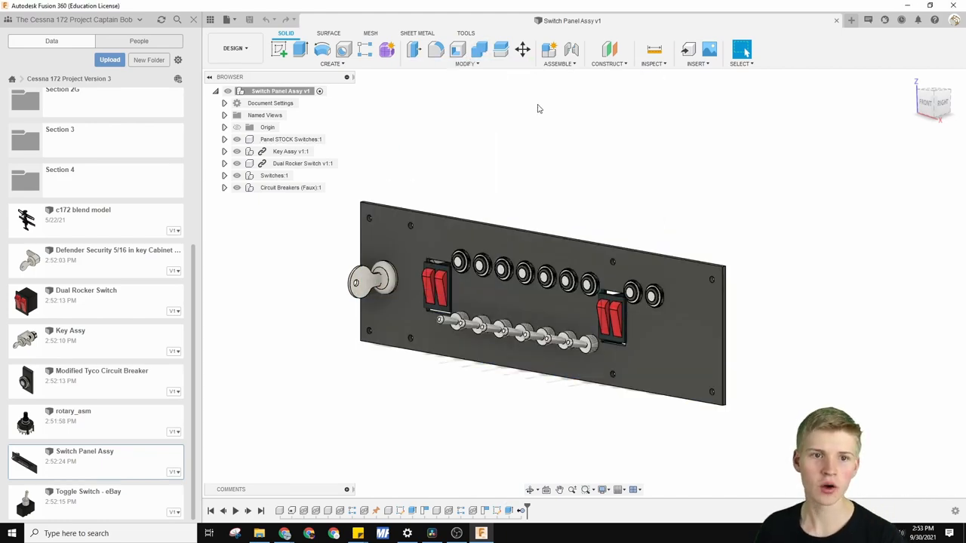
pyautogui.click(466, 50)
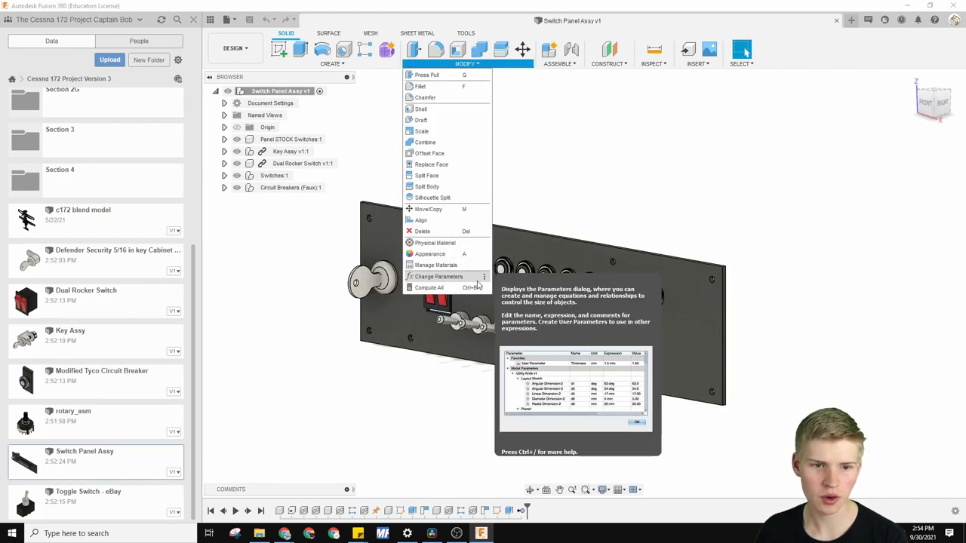
pyautogui.click(438, 276)
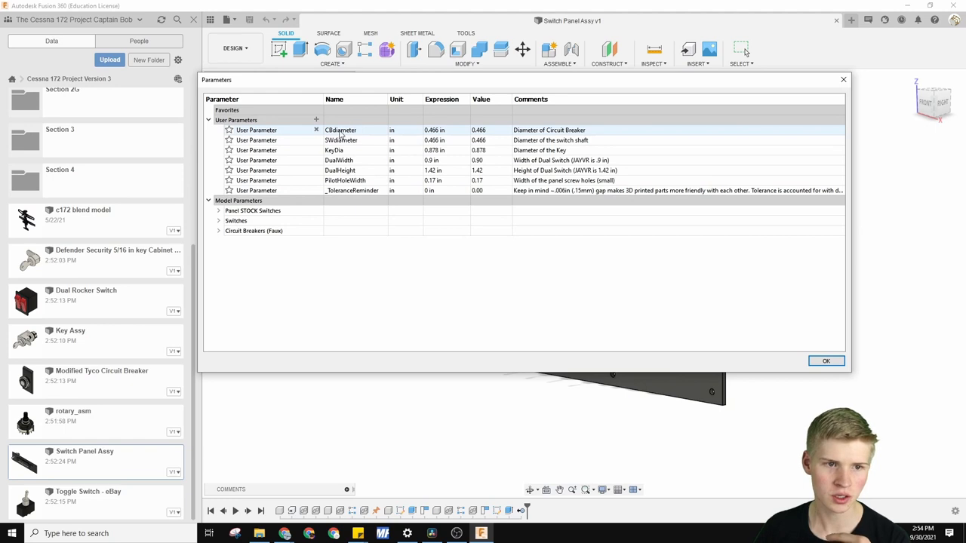
pyautogui.doubleClick(340, 130)
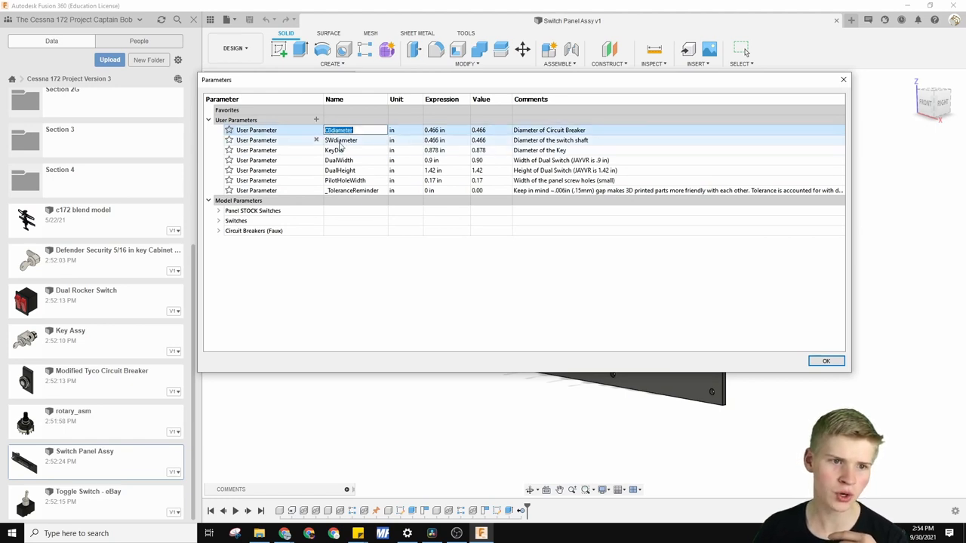
pyautogui.click(825, 361)
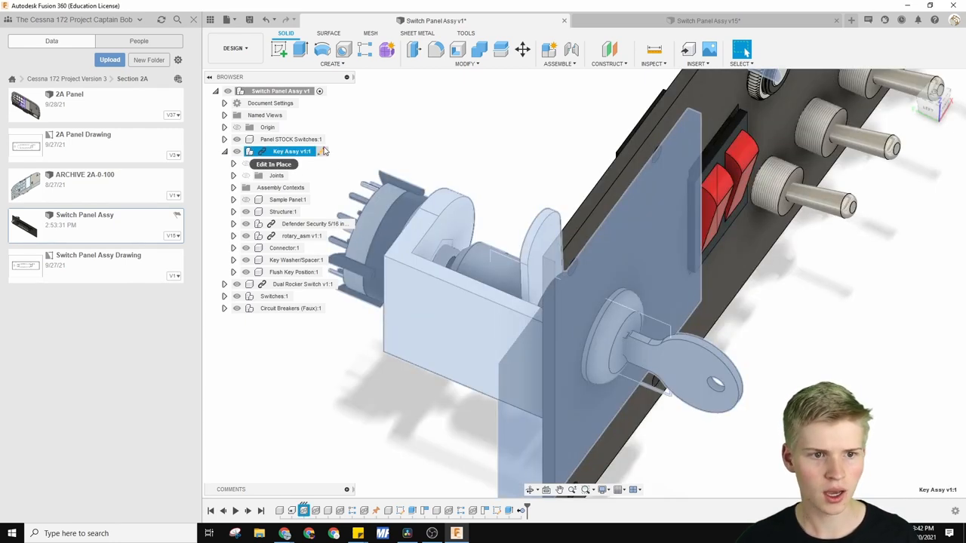
pyautogui.click(273, 164)
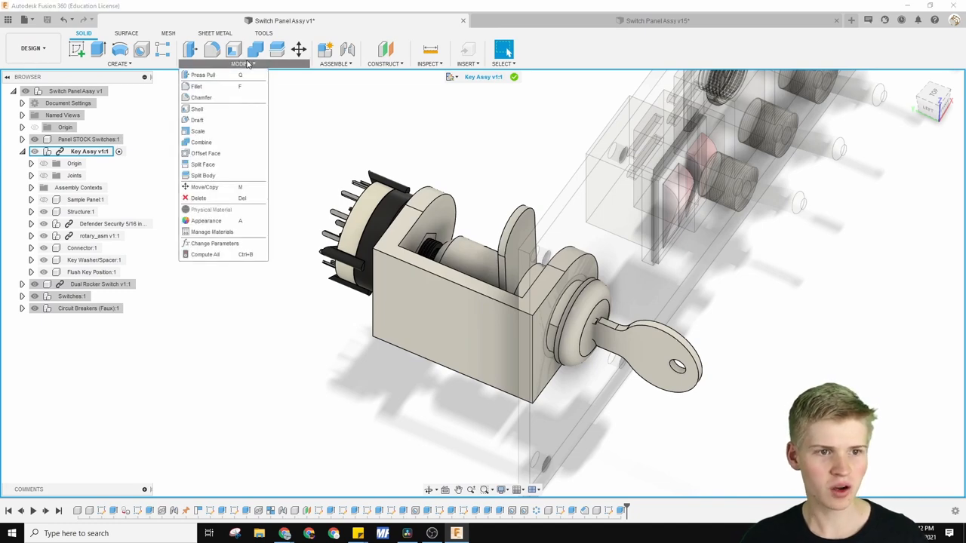
pyautogui.click(215, 242)
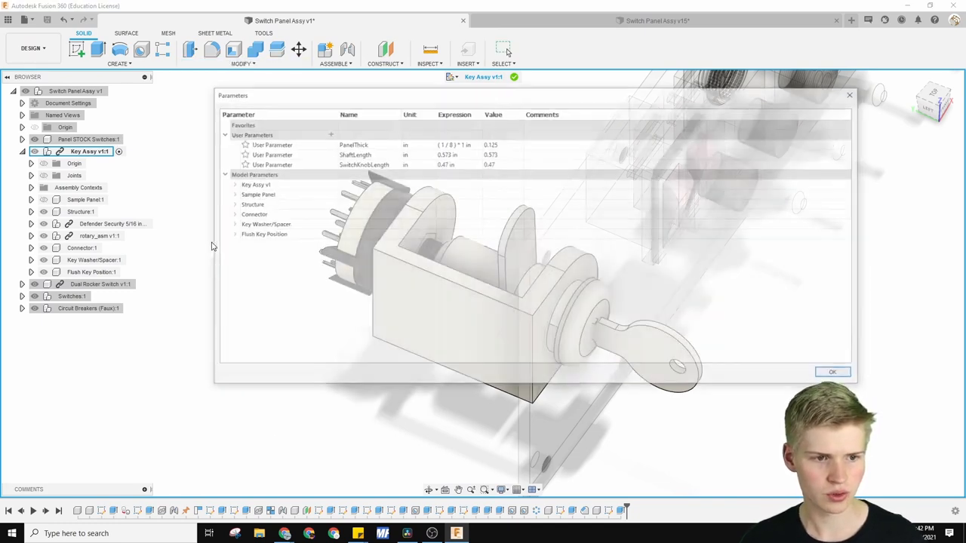
pyautogui.click(351, 143)
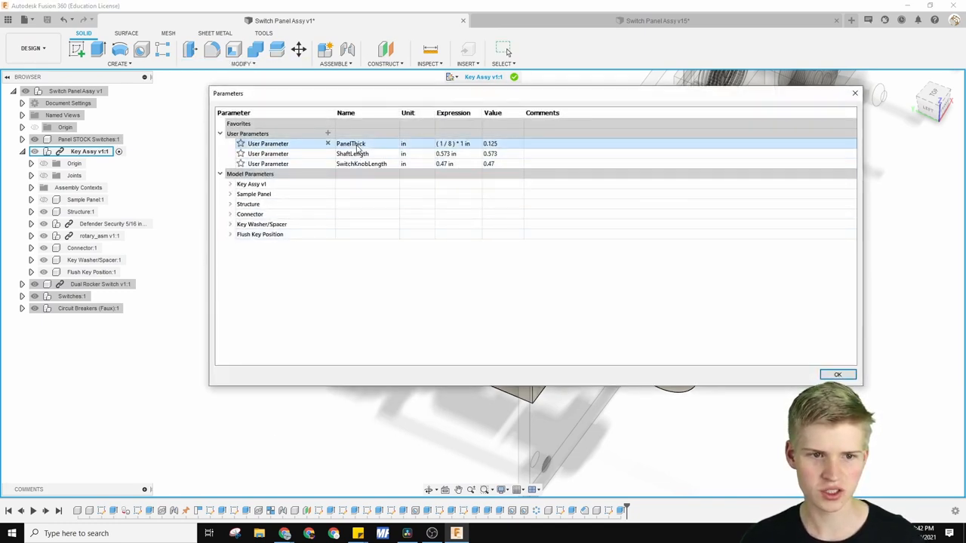
pyautogui.doubleClick(351, 153)
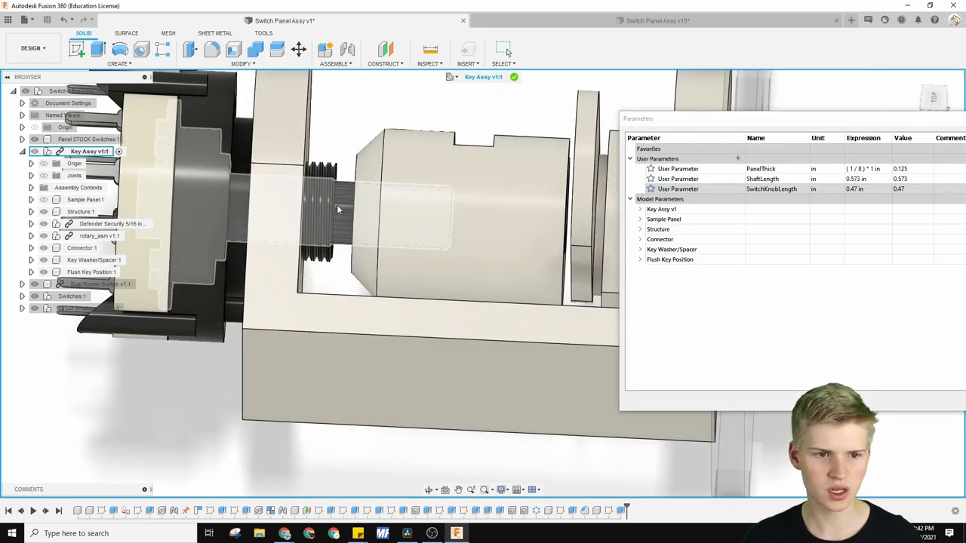
pyautogui.click(81, 247)
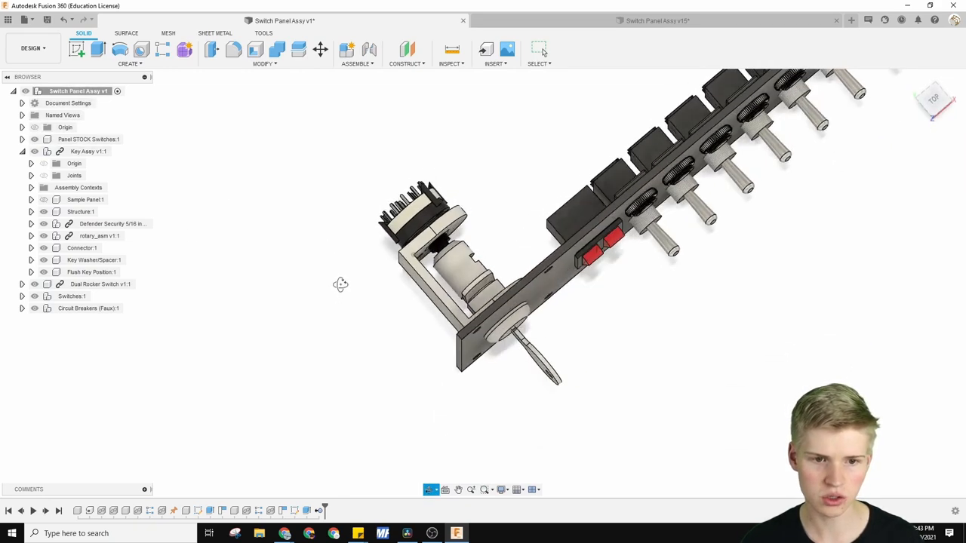
# Step: In Switch Panel Assy v15, hide Panel Default SW to reveal Panel JAY VR, then activate Panel Default SW
pyautogui.click(656, 21)
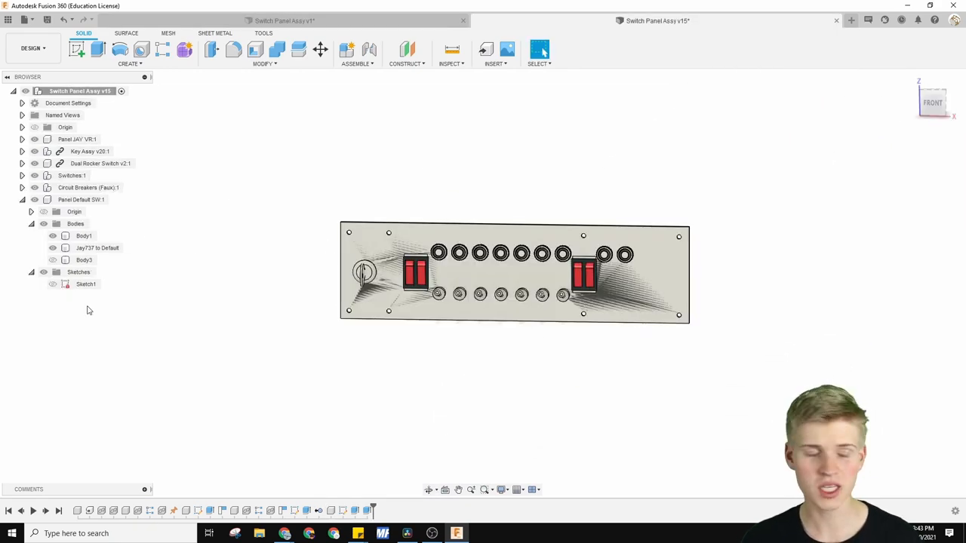
pyautogui.click(82, 199)
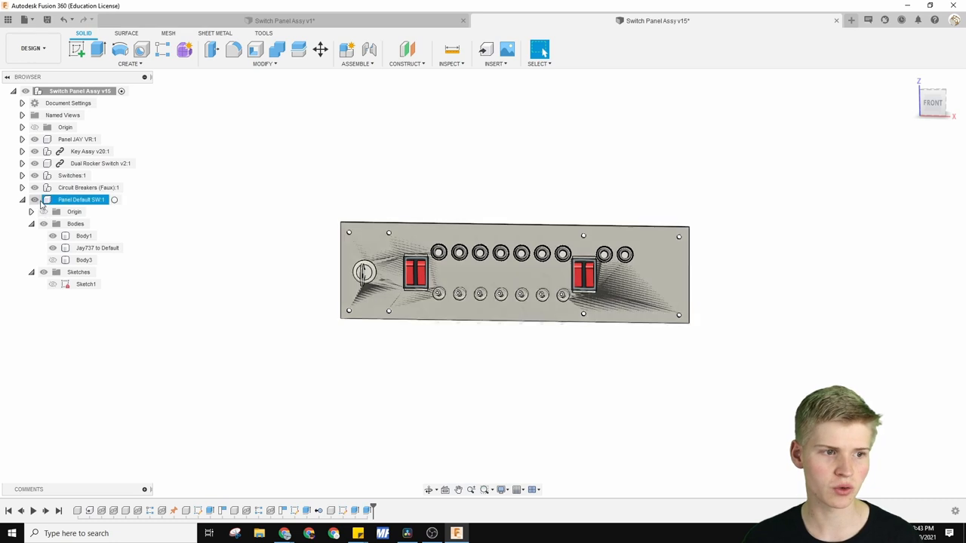
pyautogui.click(475, 218)
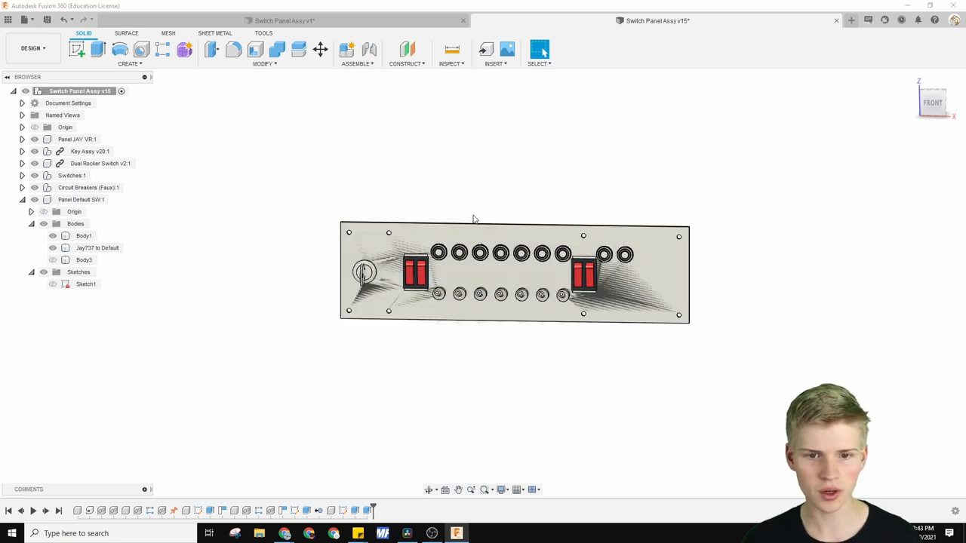
pyautogui.click(81, 199)
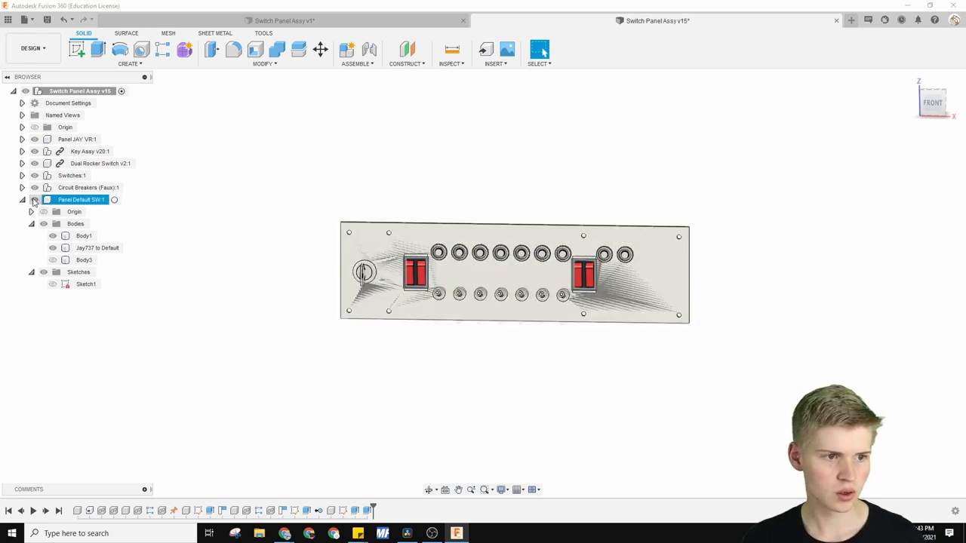
pyautogui.click(77, 139)
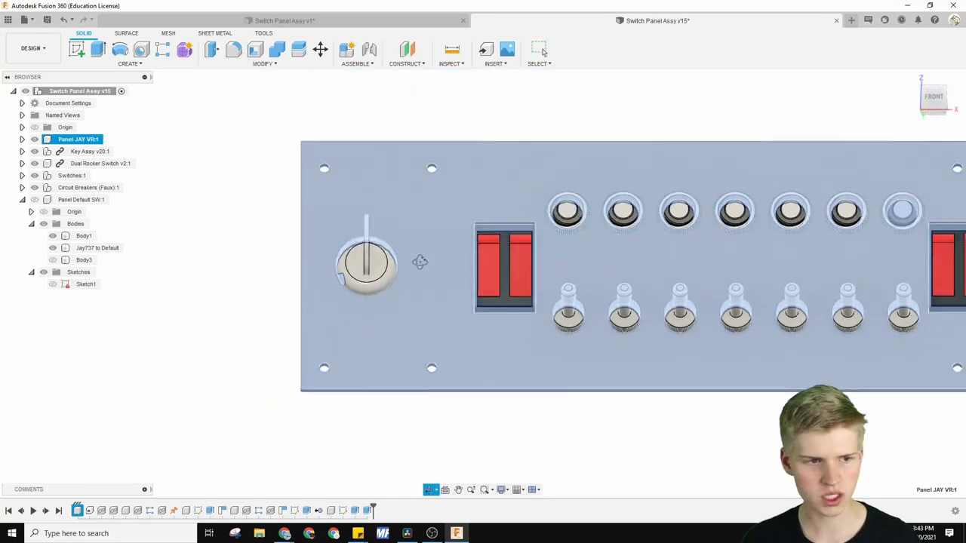
pyautogui.click(99, 248)
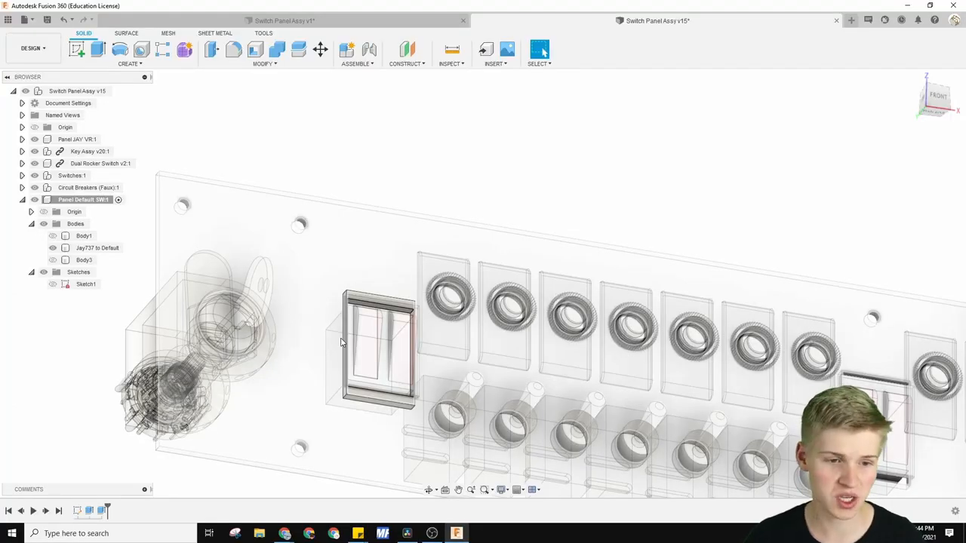
pyautogui.moveTo(335, 302)
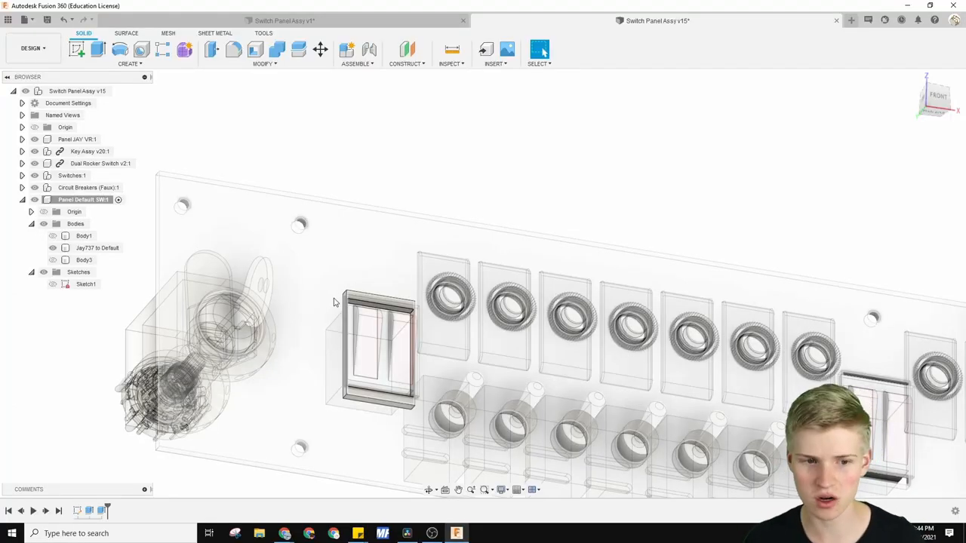